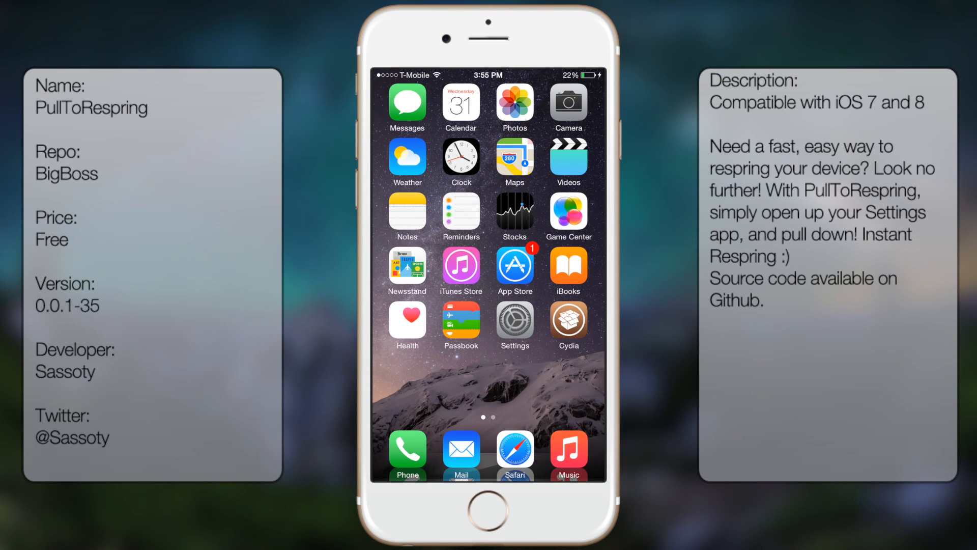
# - Launch Cydia from the home screen so its Changes page starts loading
pyautogui.click(514, 325)
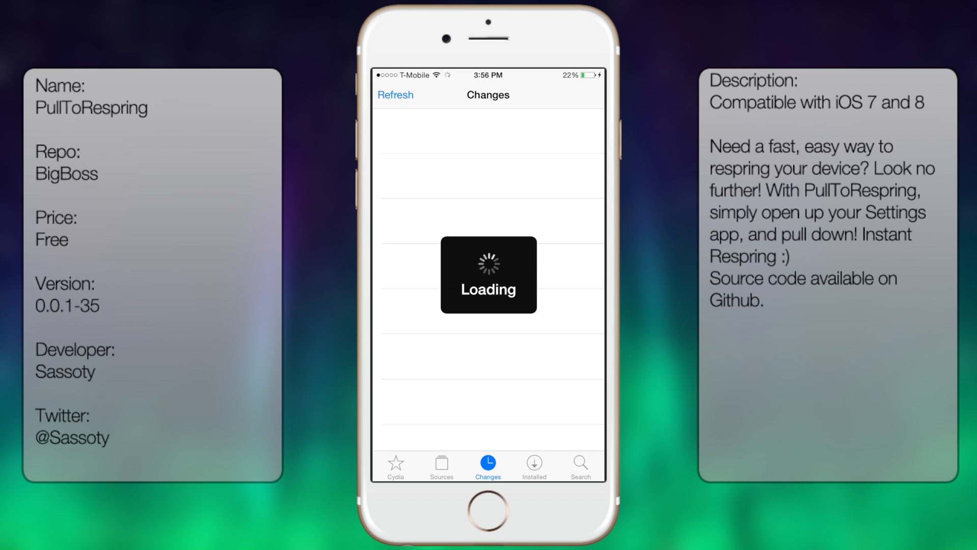
# - View the VolumeNotifier package details in Cydia, then switch to the Settings app
pyautogui.click(580, 463)
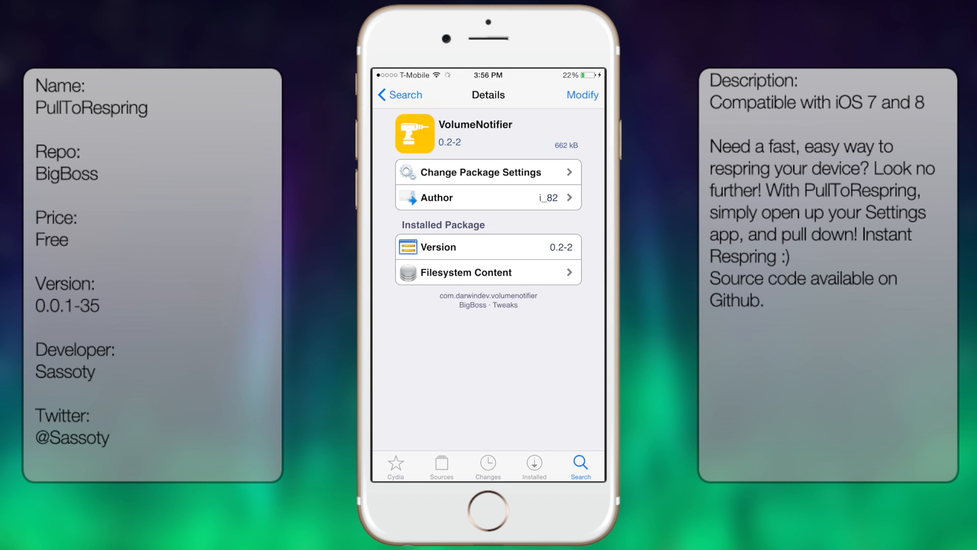
pyautogui.click(580, 465)
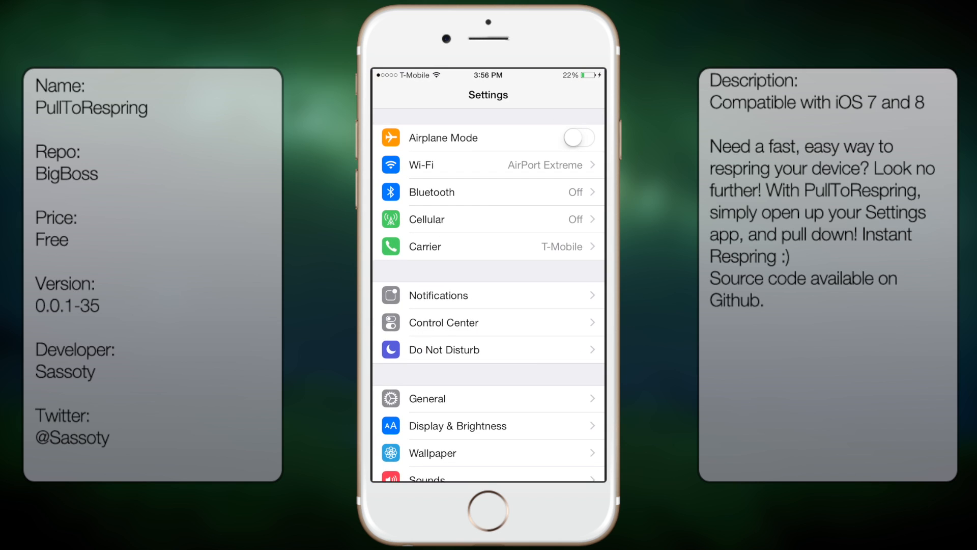
# - Toggle the PullToRespring switch off and back on, leaving it enabled
pyautogui.scroll(-3)
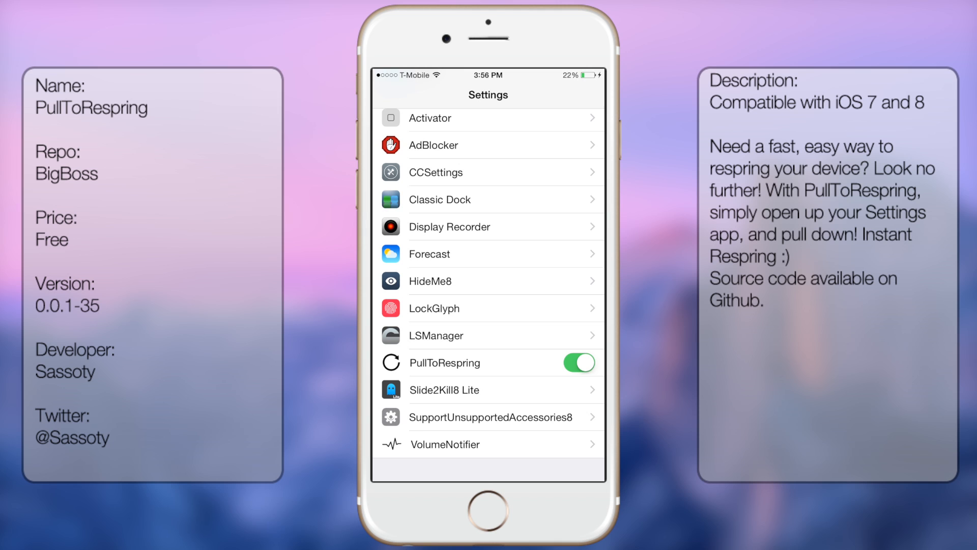
pyautogui.click(577, 363)
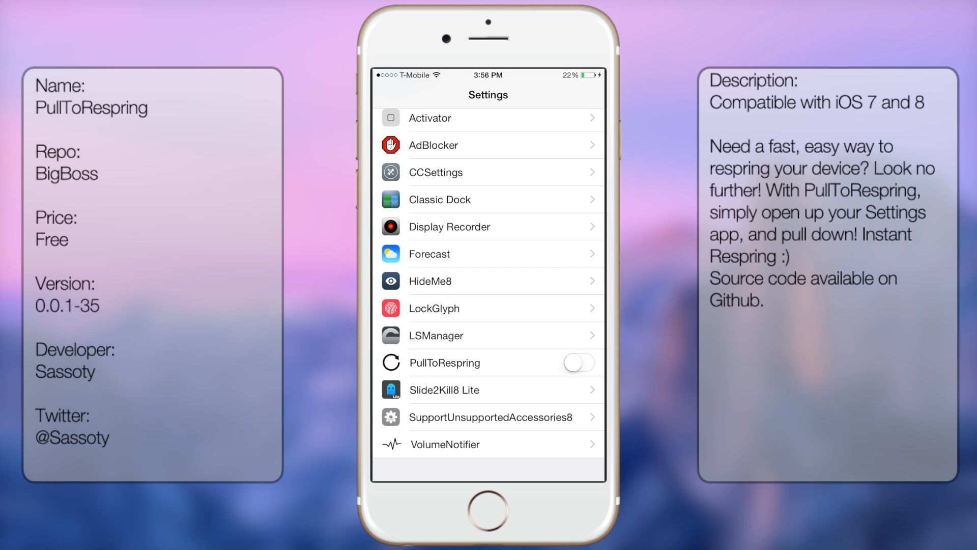
pyautogui.click(578, 362)
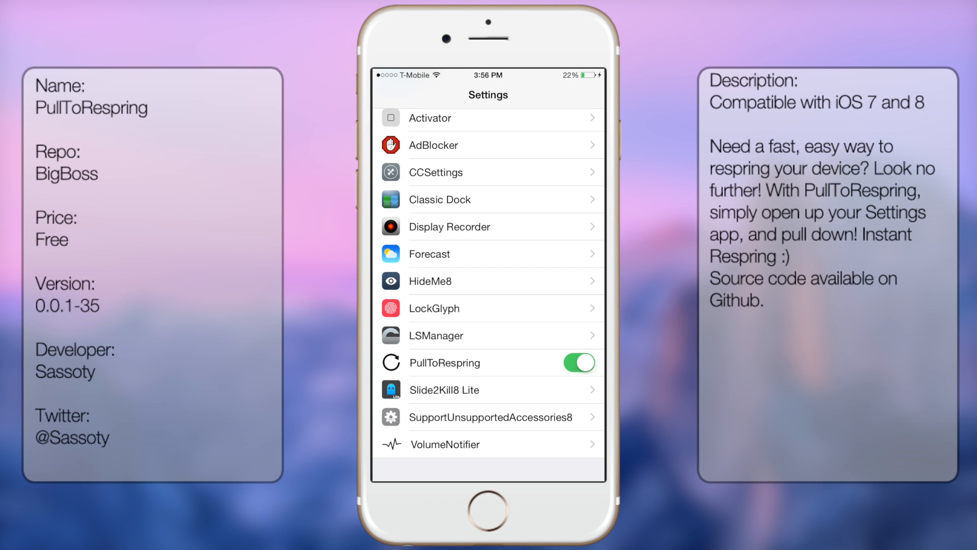